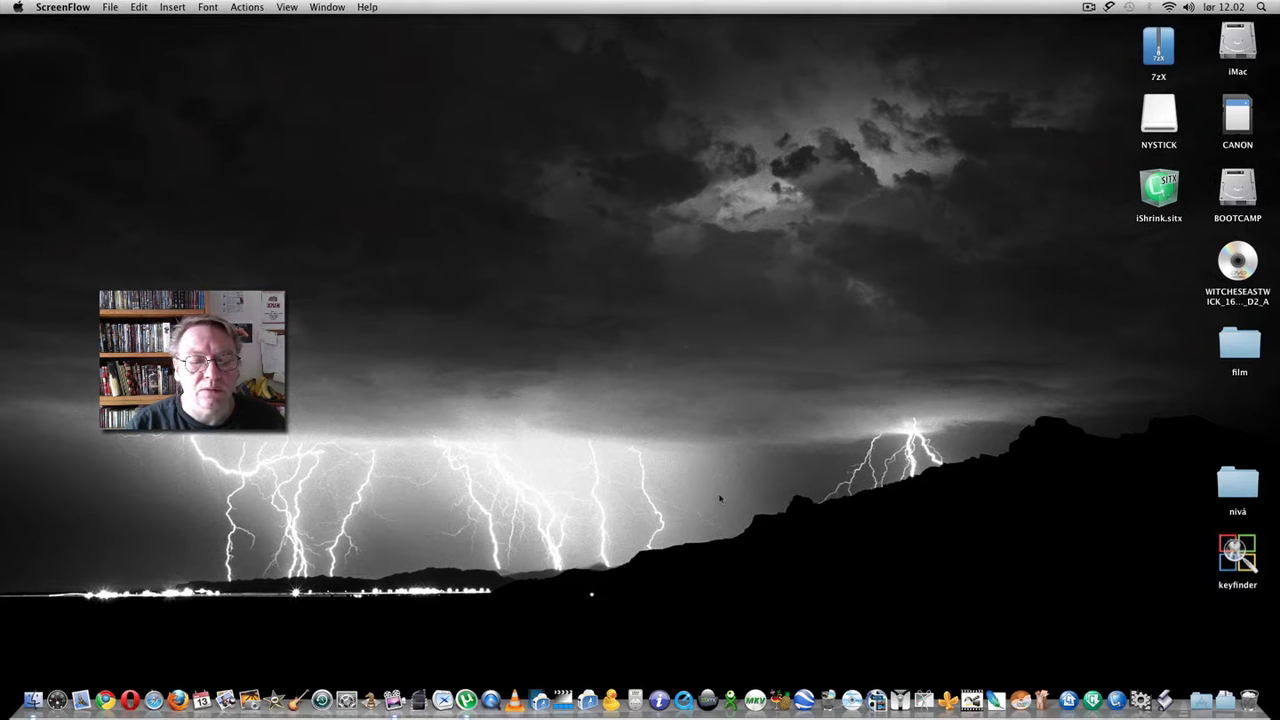
mouse_move(780, 502)
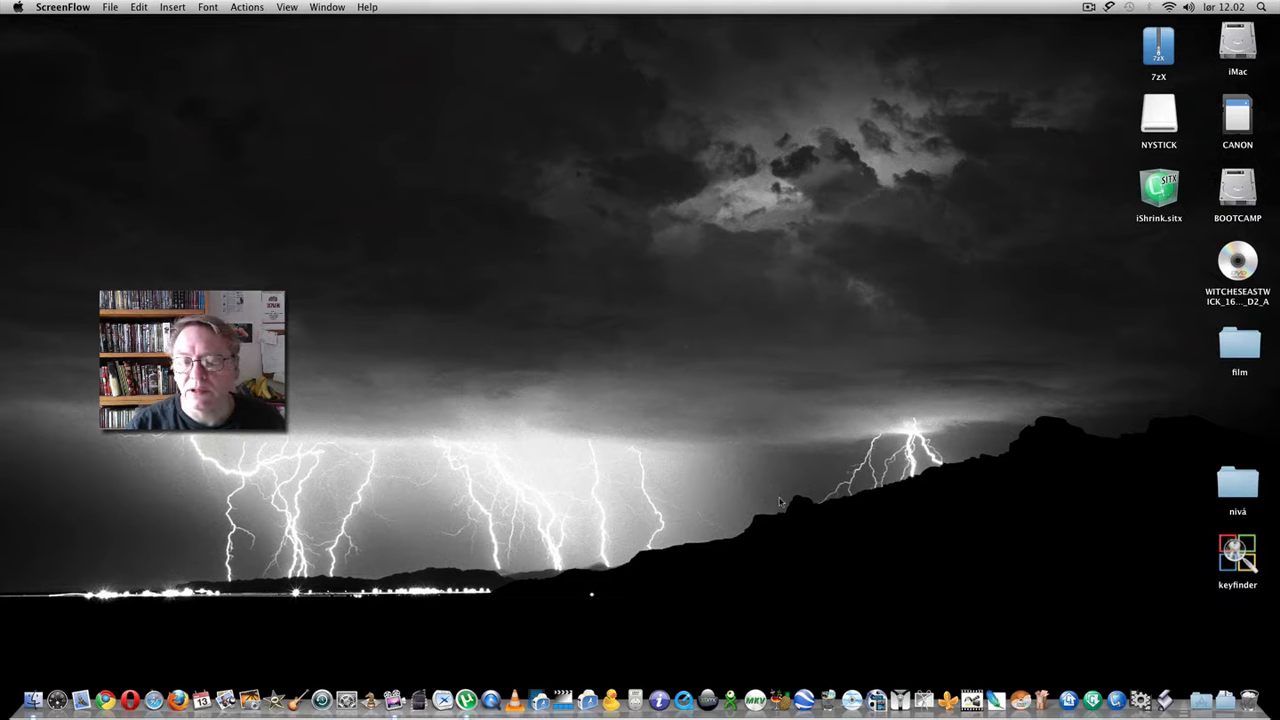
mouse_move(1010, 582)
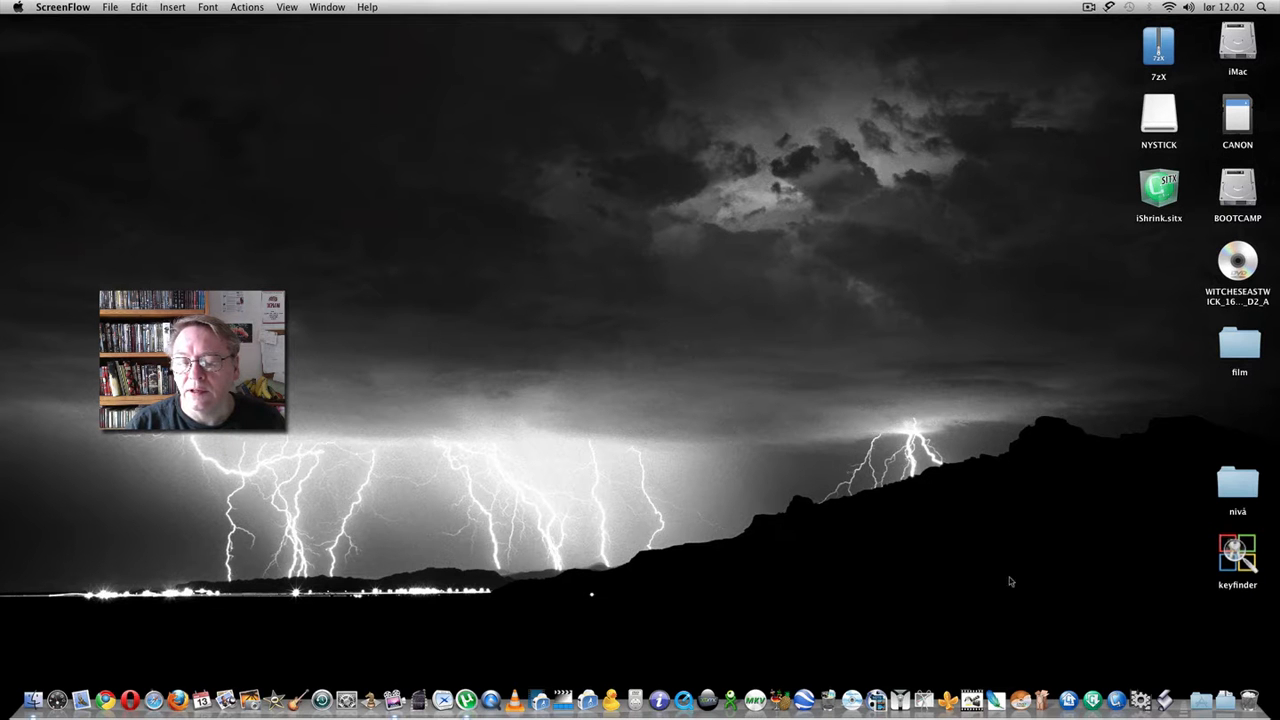
mouse_move(1170, 632)
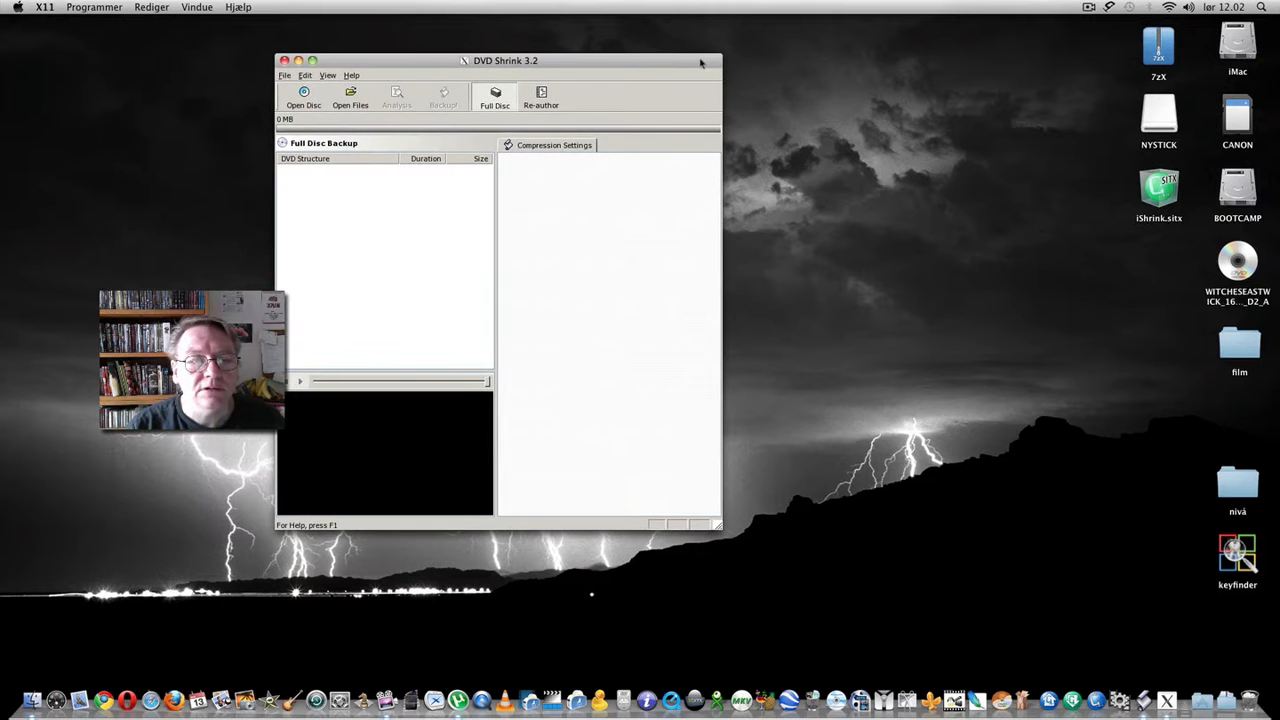
mouse_move(812, 520)
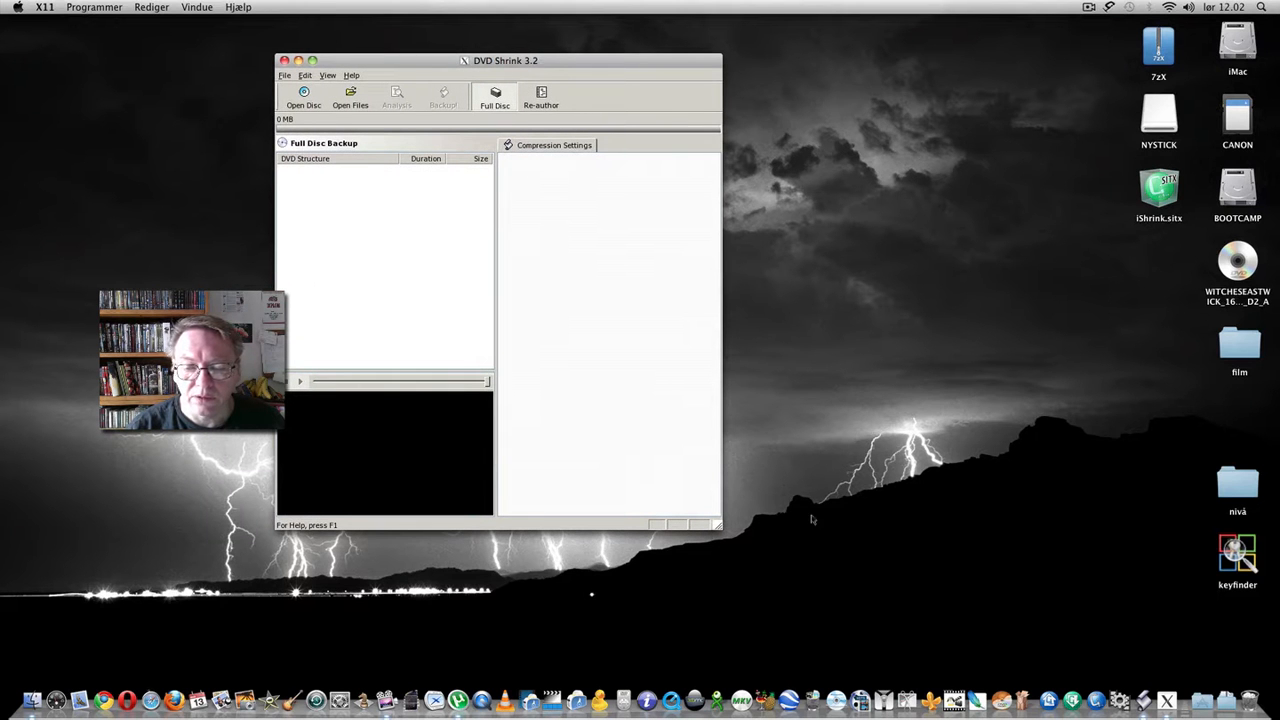
mouse_move(996, 700)
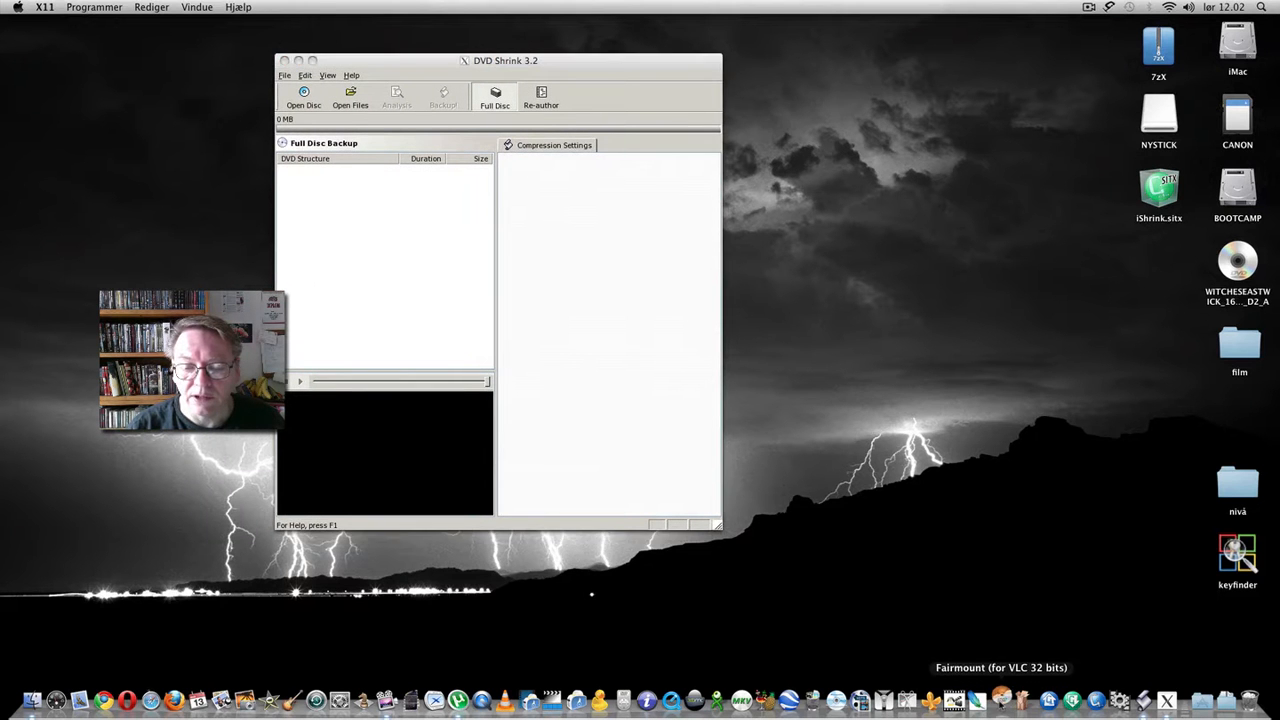
- Launch Fairmount from the Dock so it mounts the WITCHESEASTWICK DVD
left_click(1000, 696)
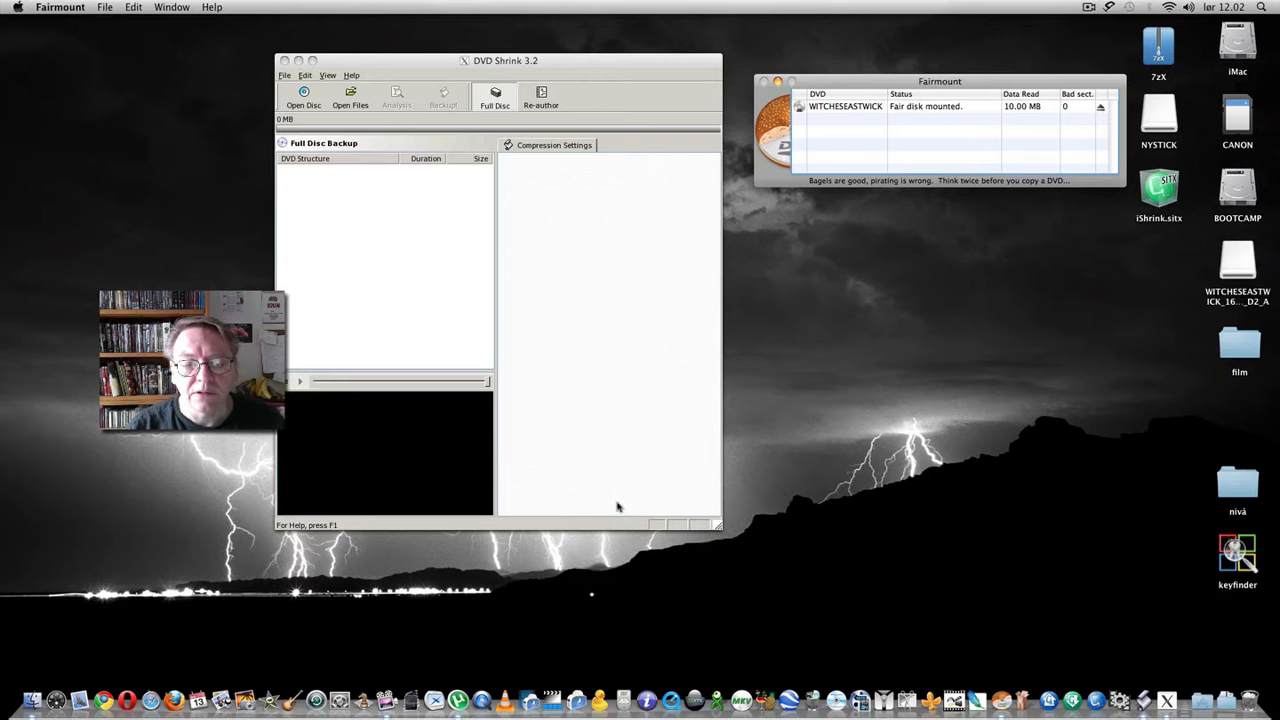
mouse_move(880, 98)
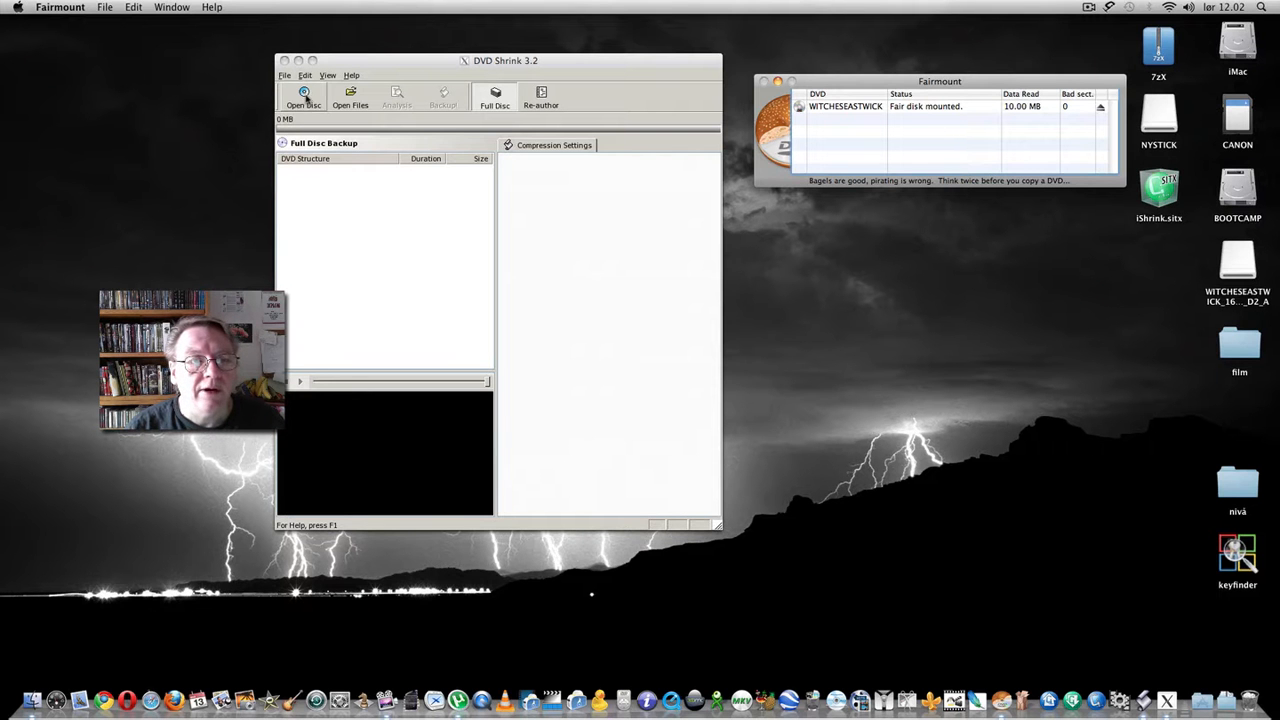
- Load the mounted WITCHESEASTWICK disc and drop the Spanish AC3 audio track from the main movie
left_click(304, 96)
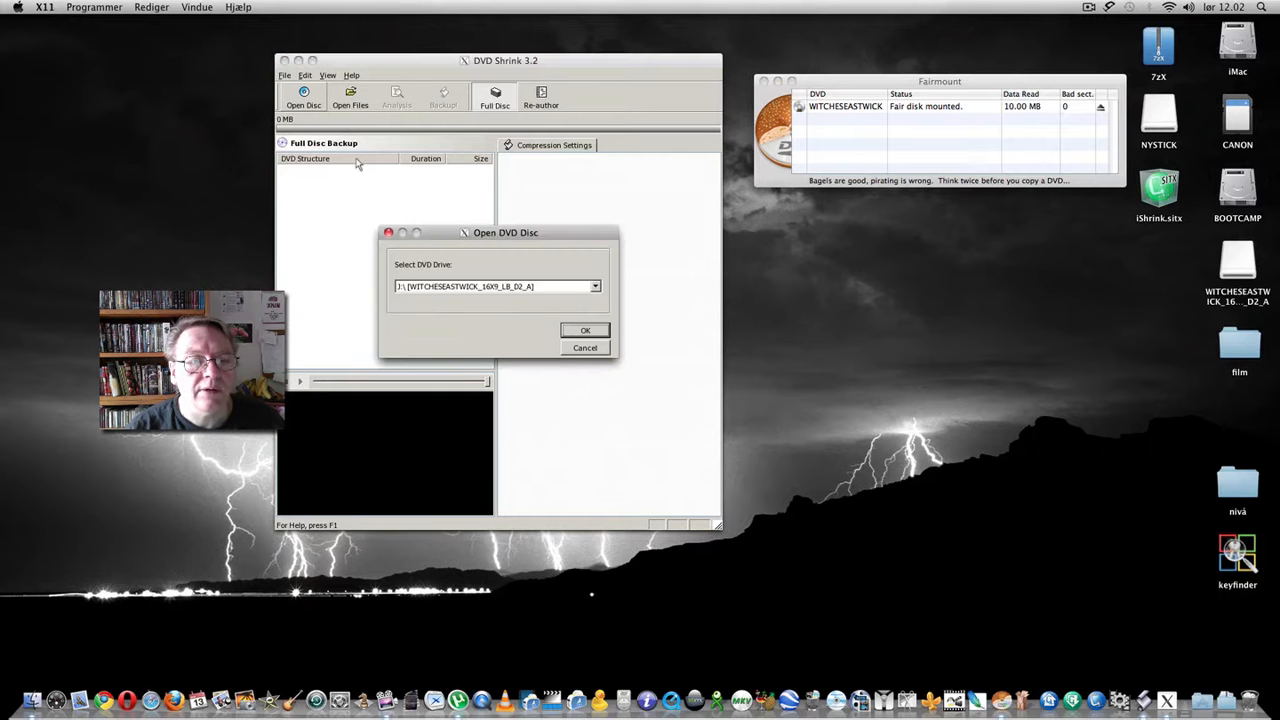
left_click(584, 330)
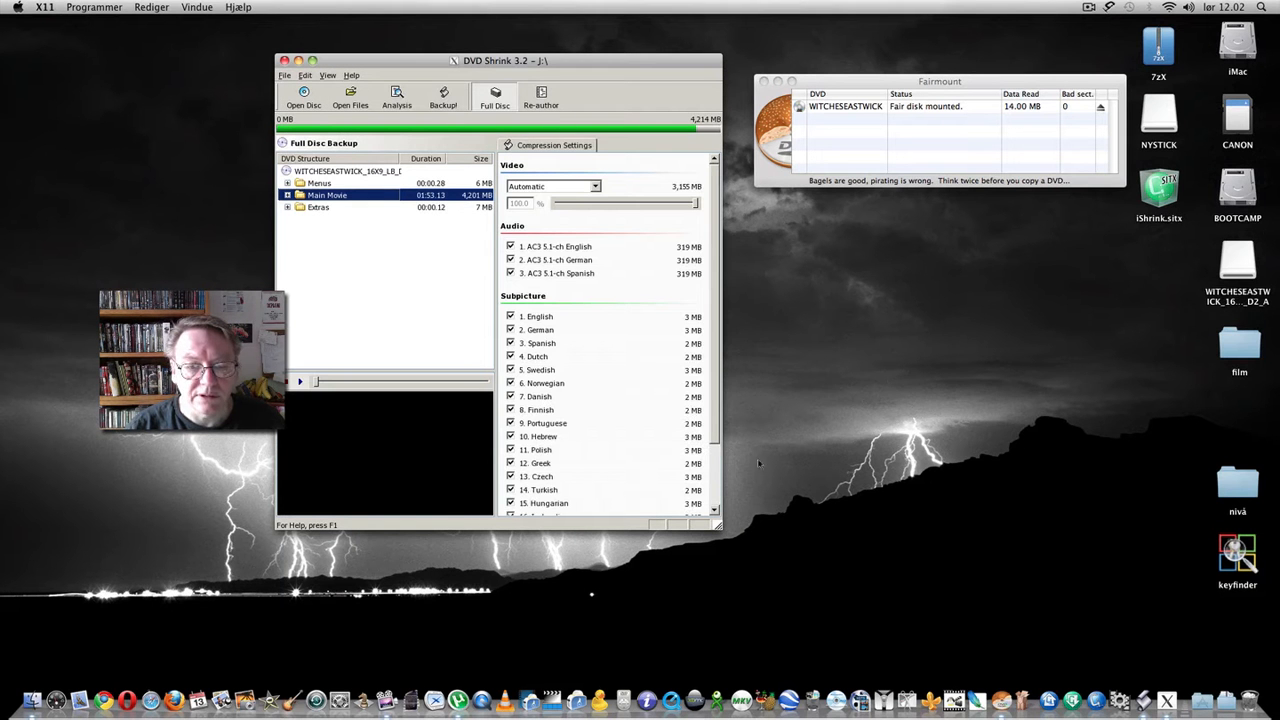
scroll("down", 3)
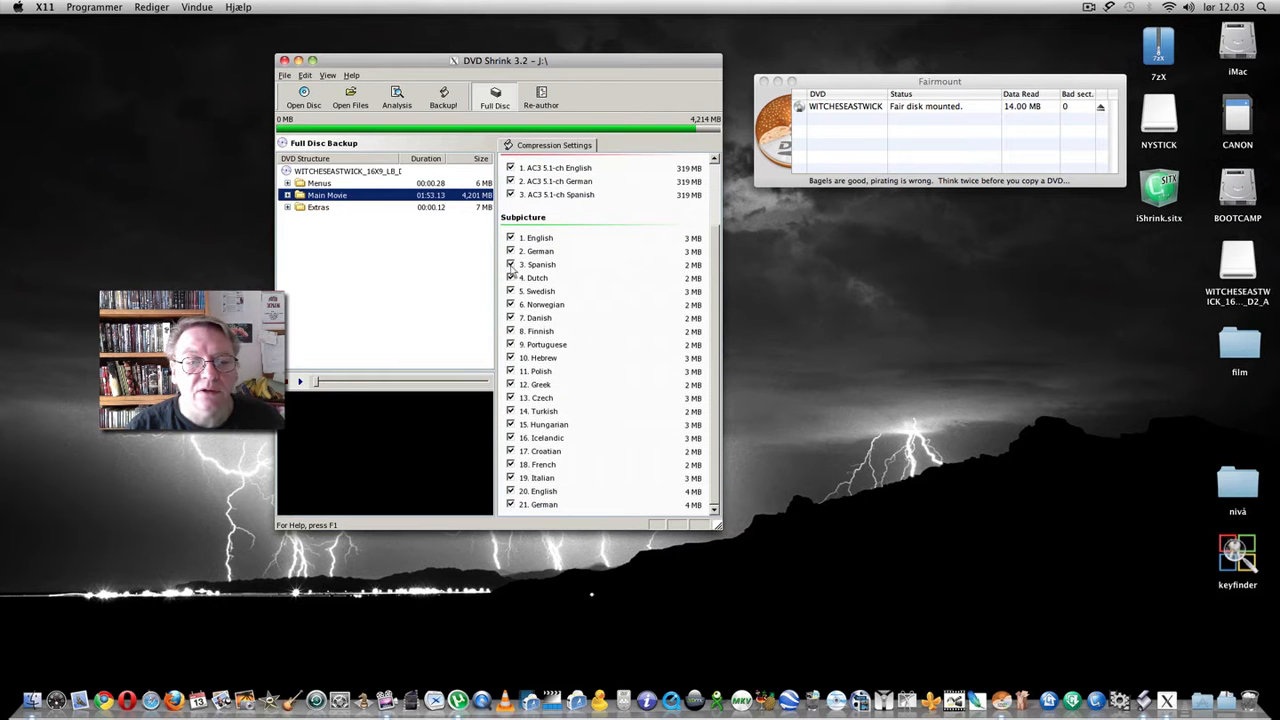
mouse_move(640, 264)
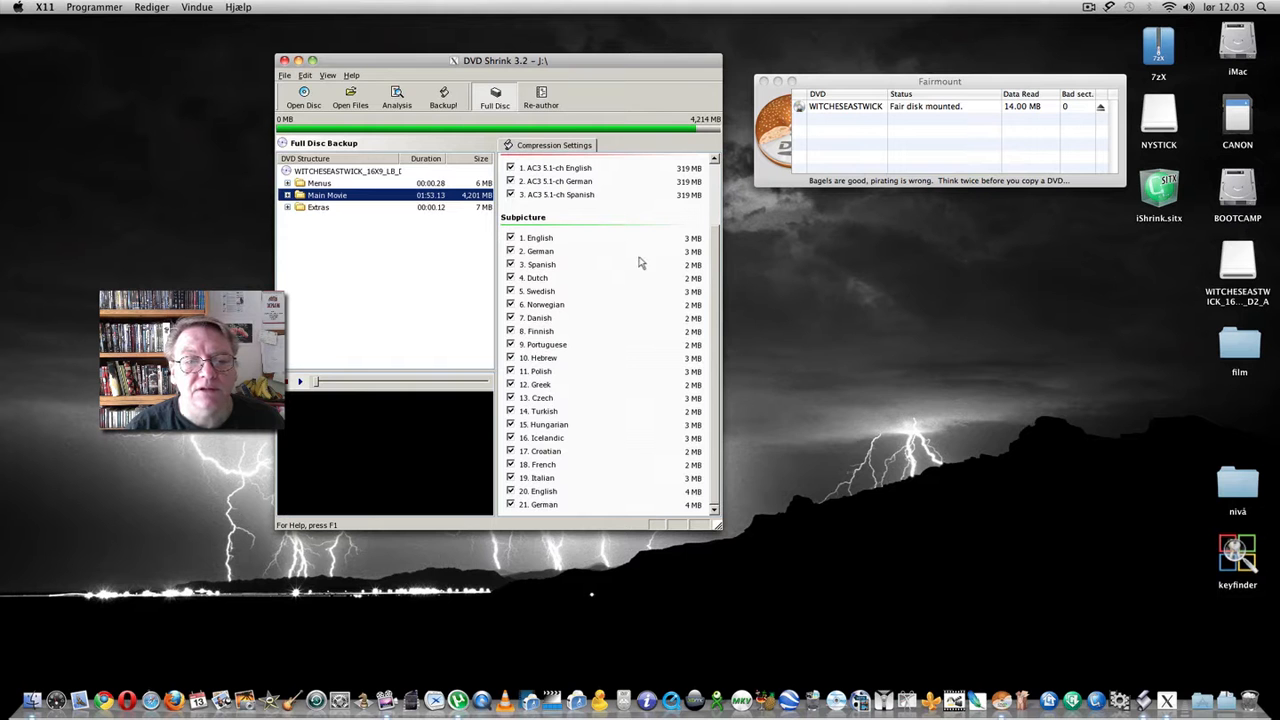
mouse_move(592, 244)
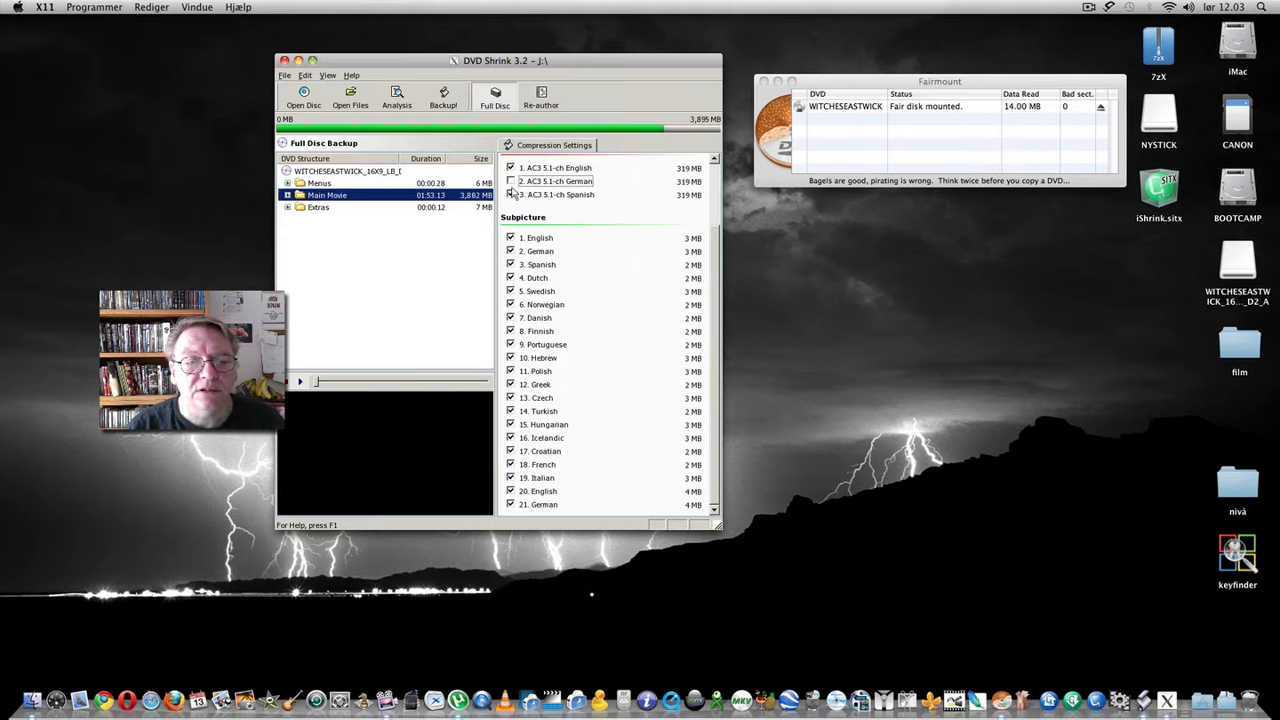
left_click(512, 180)
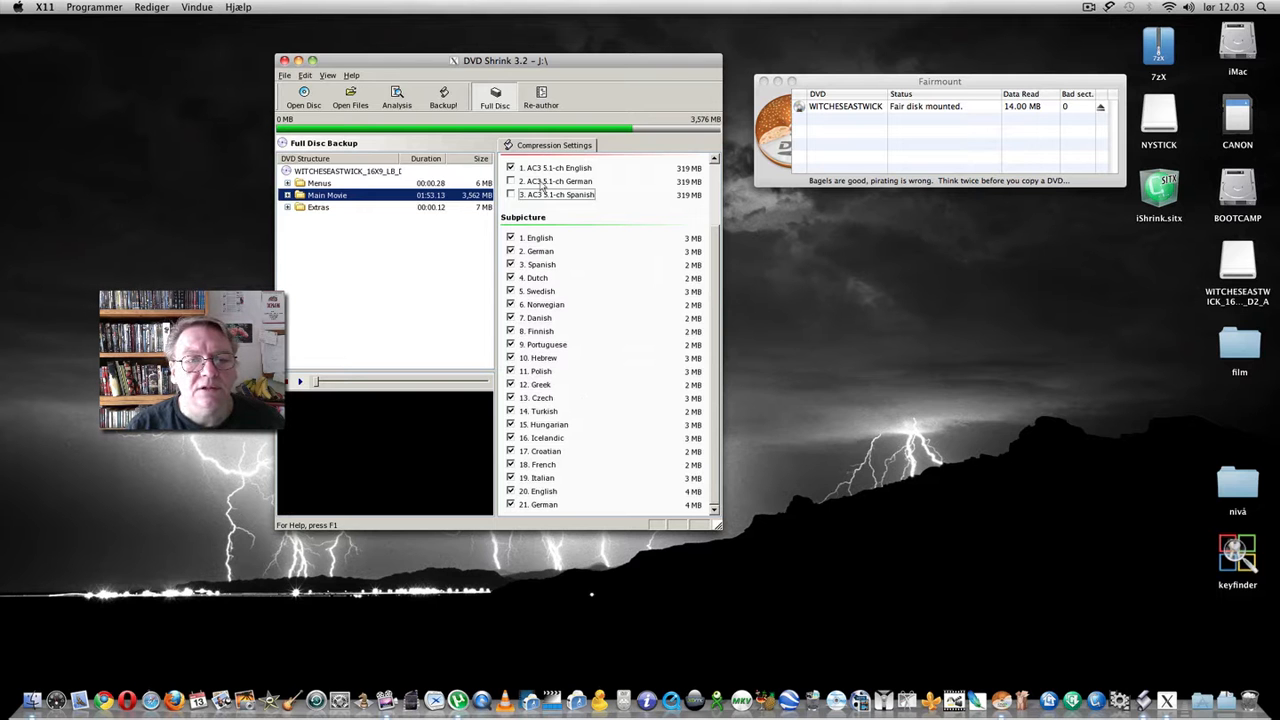
left_click(540, 96)
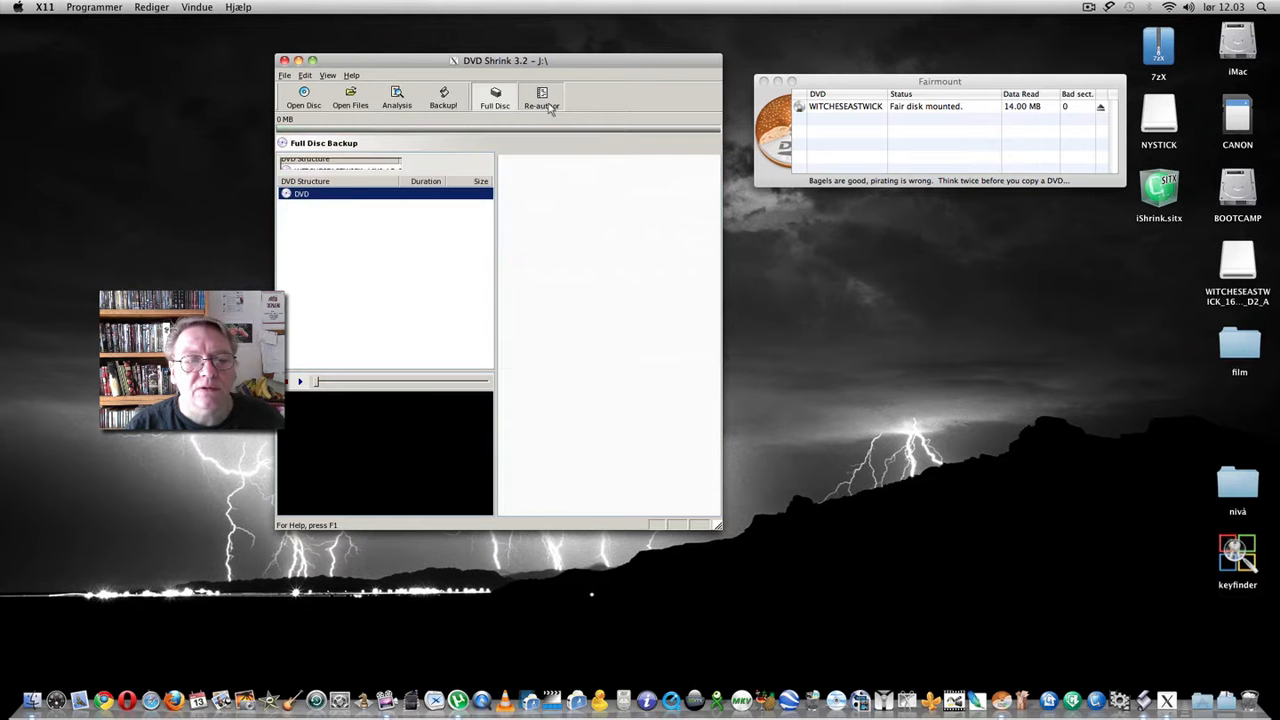
left_click(540, 96)
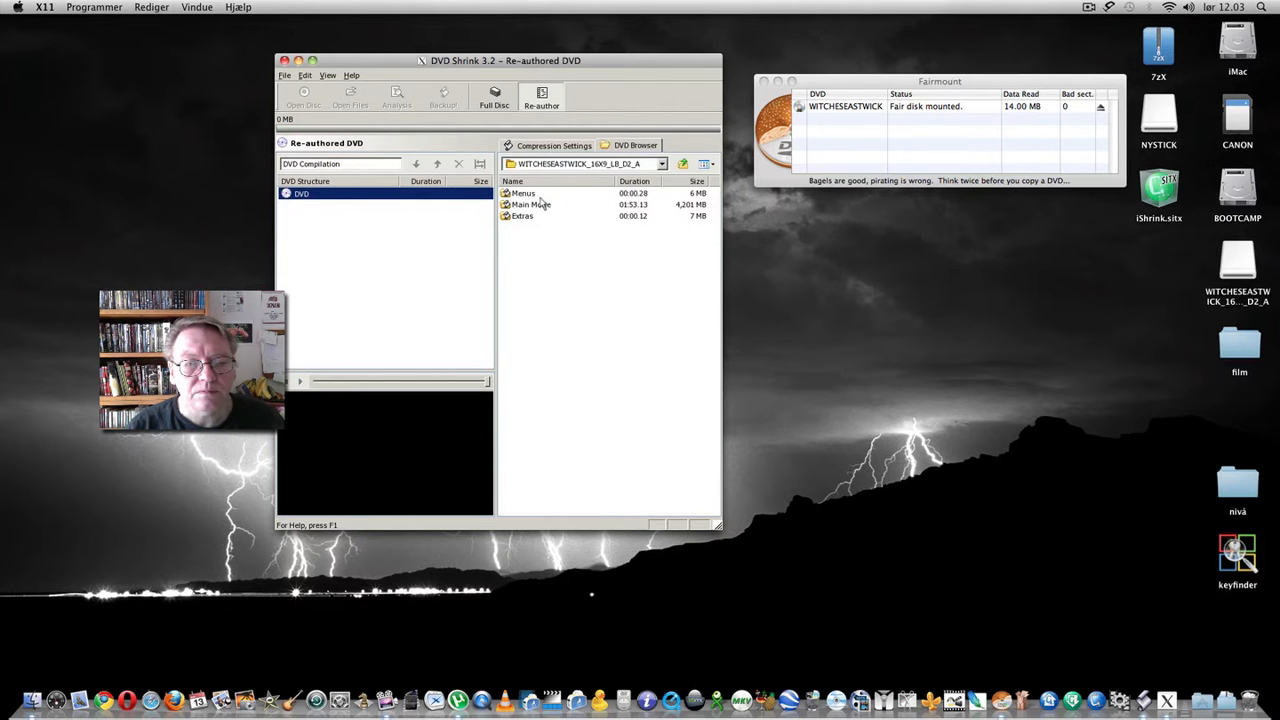
left_click(532, 204)
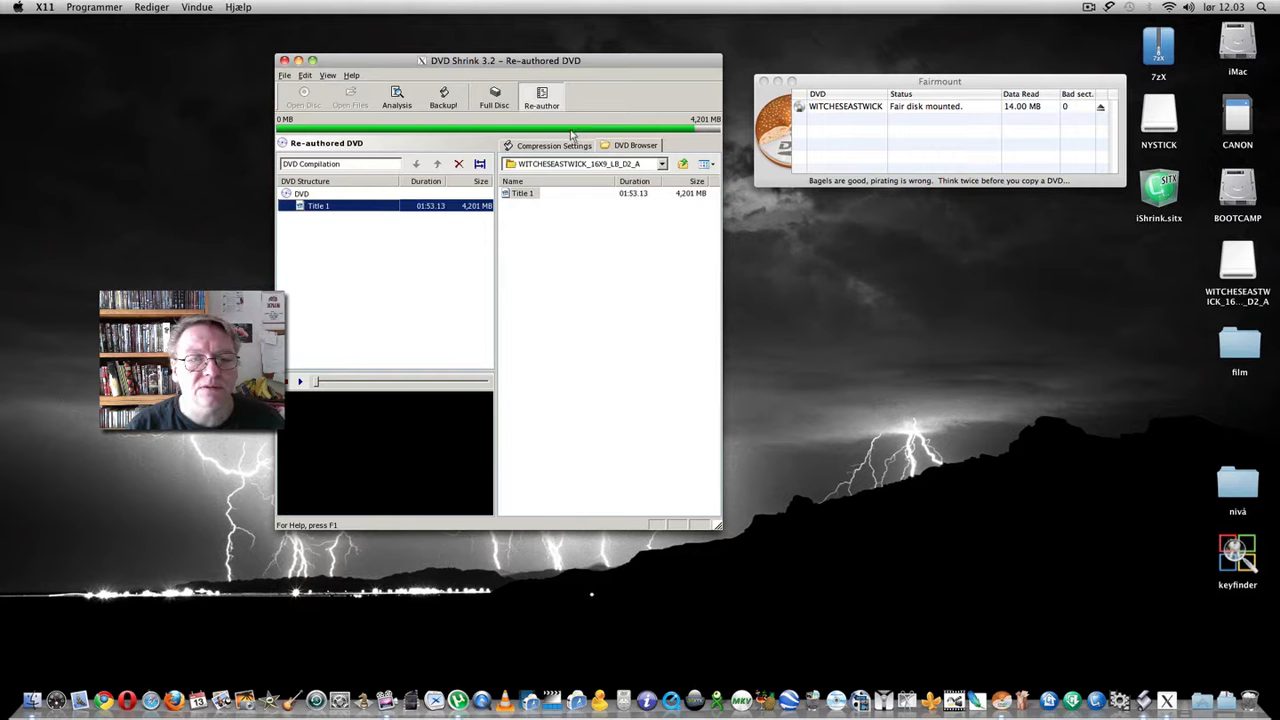
left_click(494, 96)
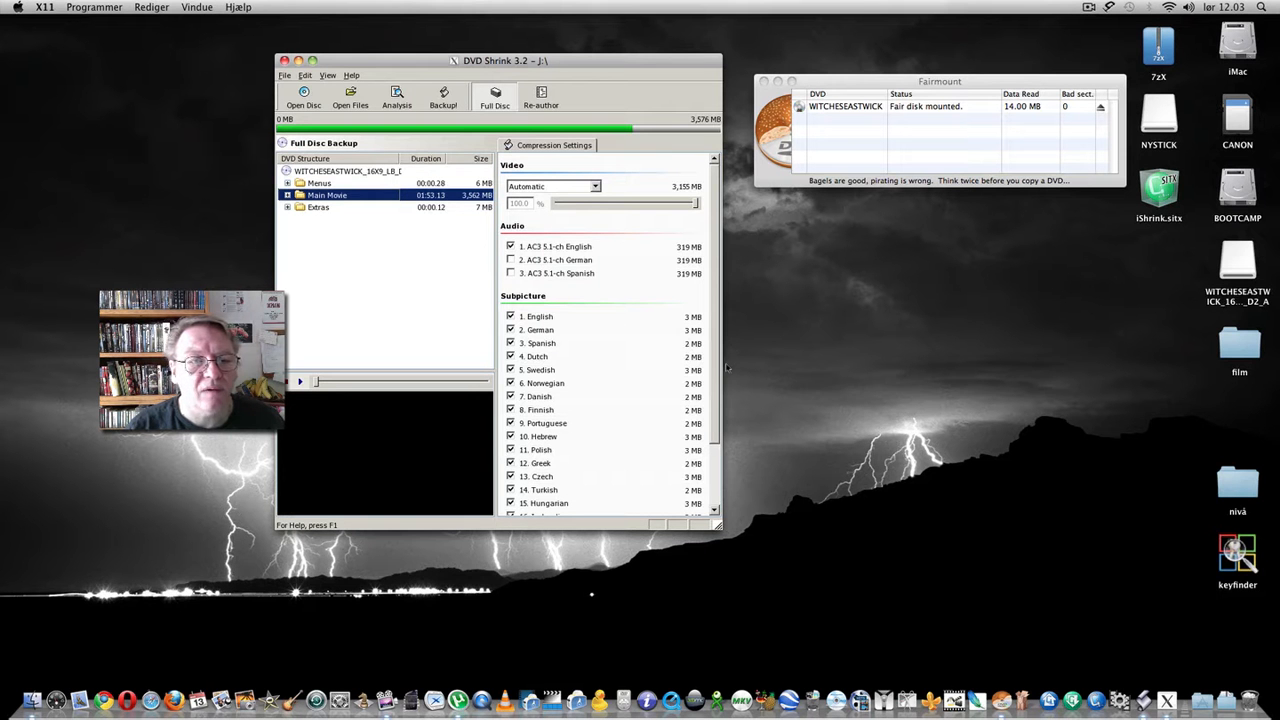
mouse_move(444, 98)
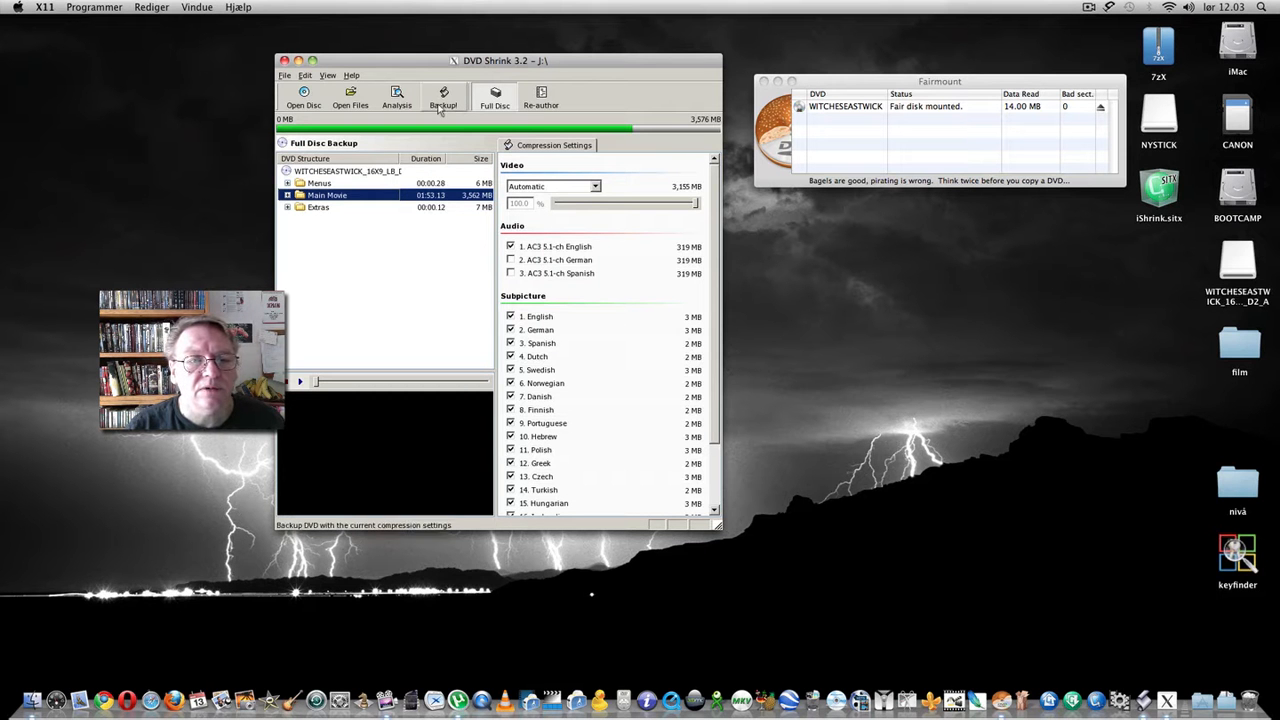
- Target the backup to the film hard disk folder and start encoding
left_click(444, 96)
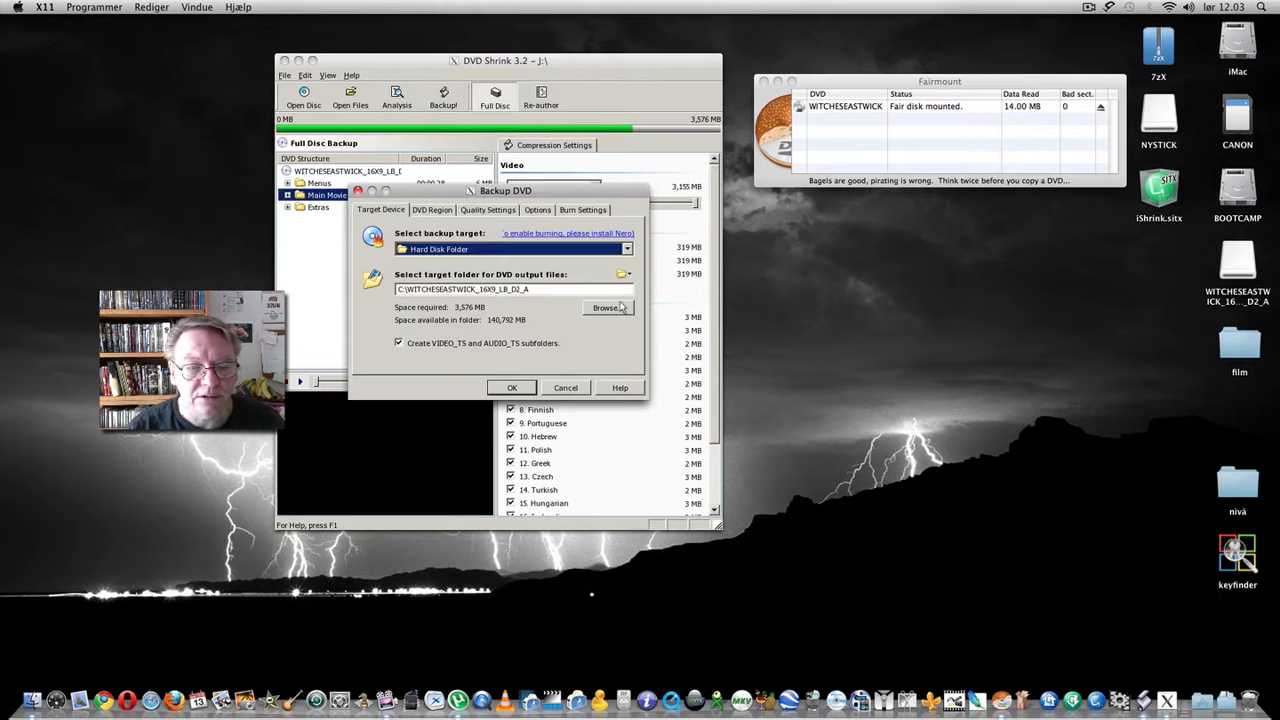
left_click(606, 308)
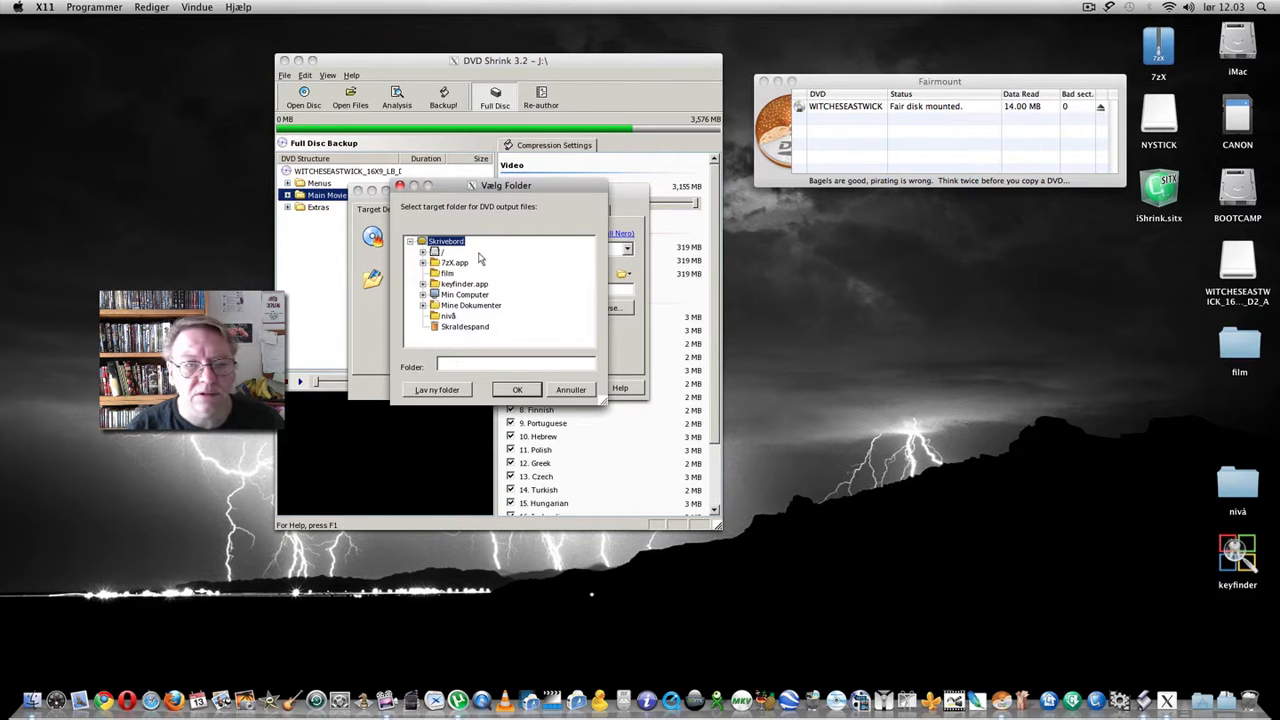
left_click(446, 272)
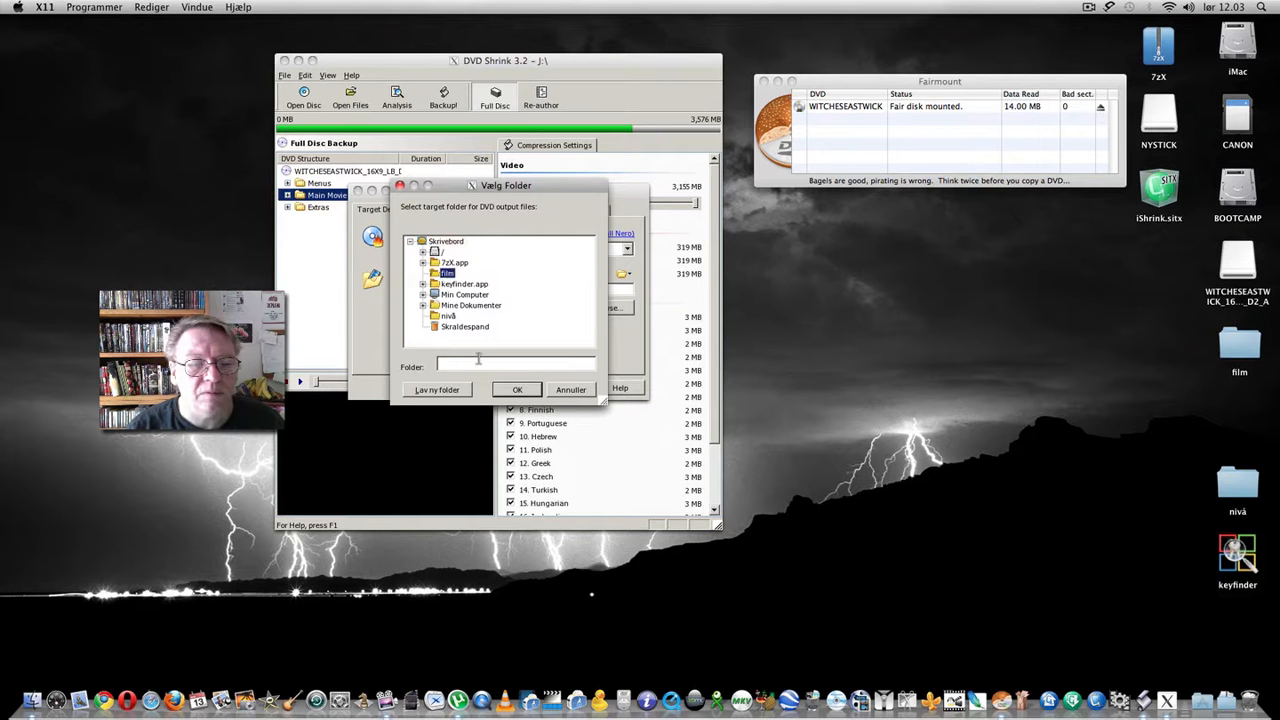
left_click(516, 388)
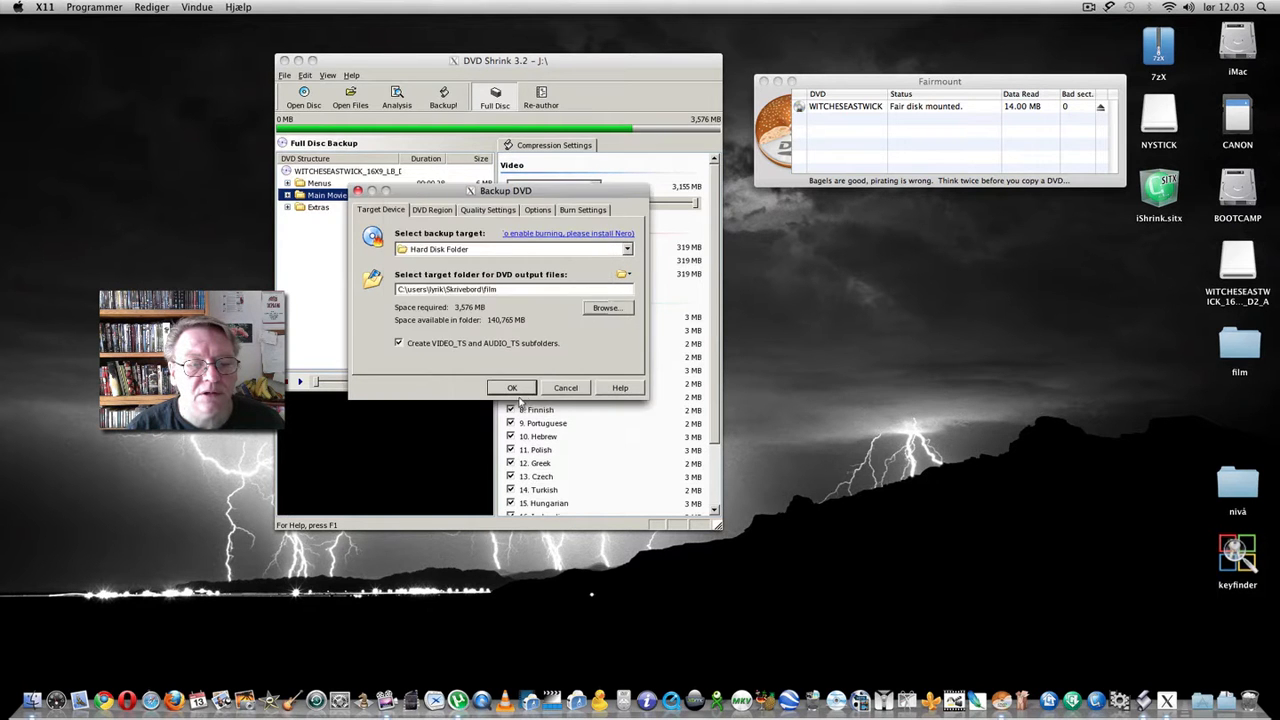
left_click(512, 388)
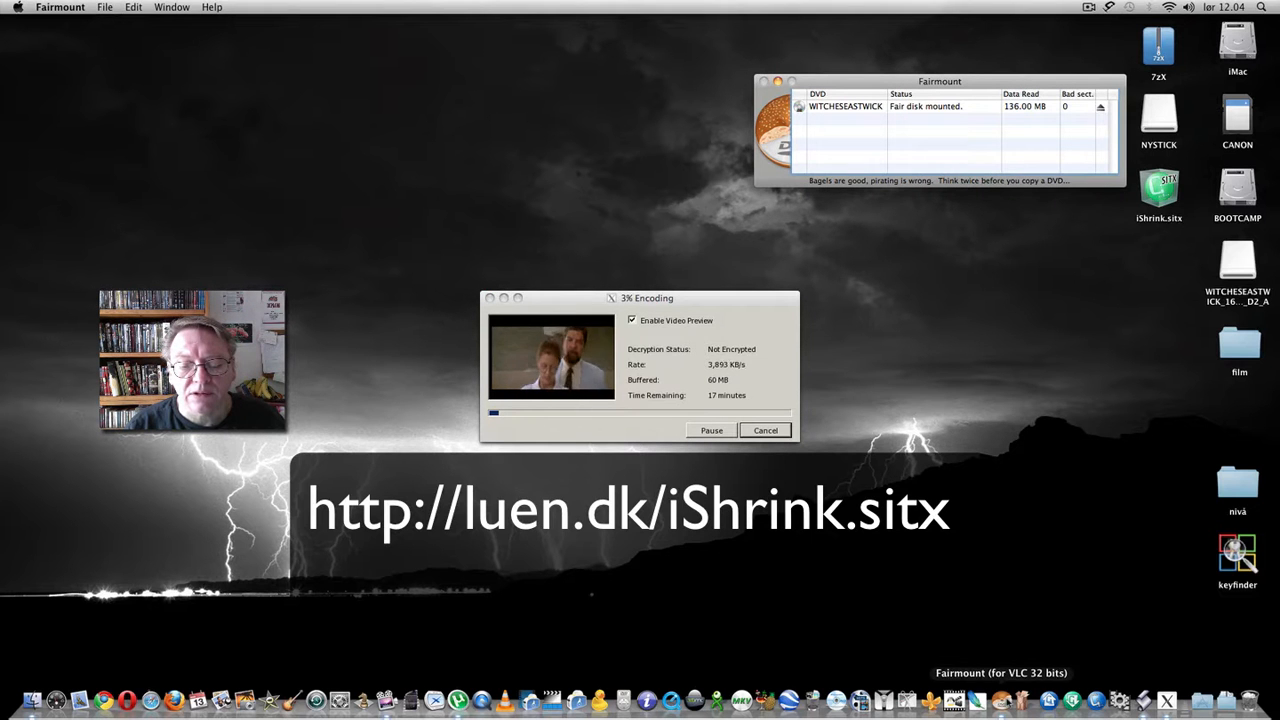
mouse_move(996, 658)
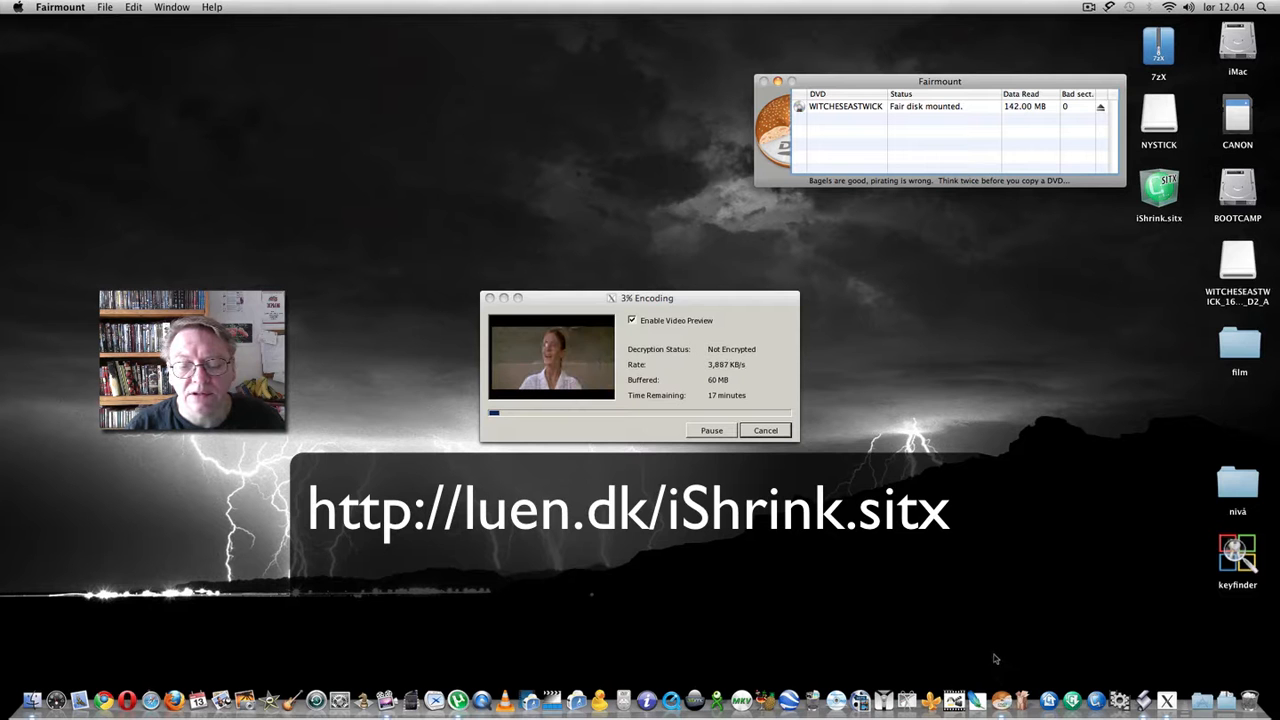